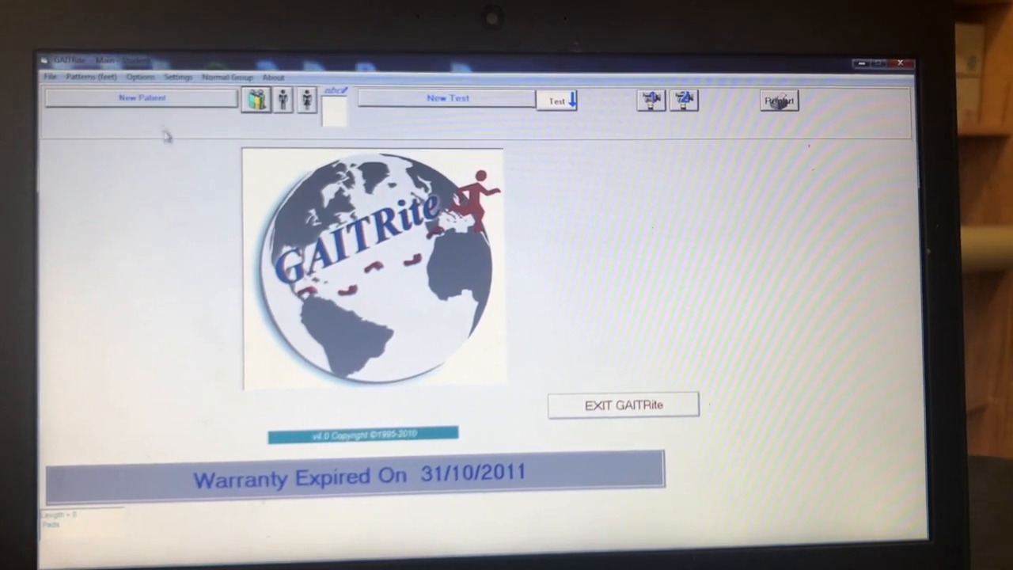
Step: Register new patient OAS_01_01, a 62-year-old female, in the patient details form
click(140, 98)
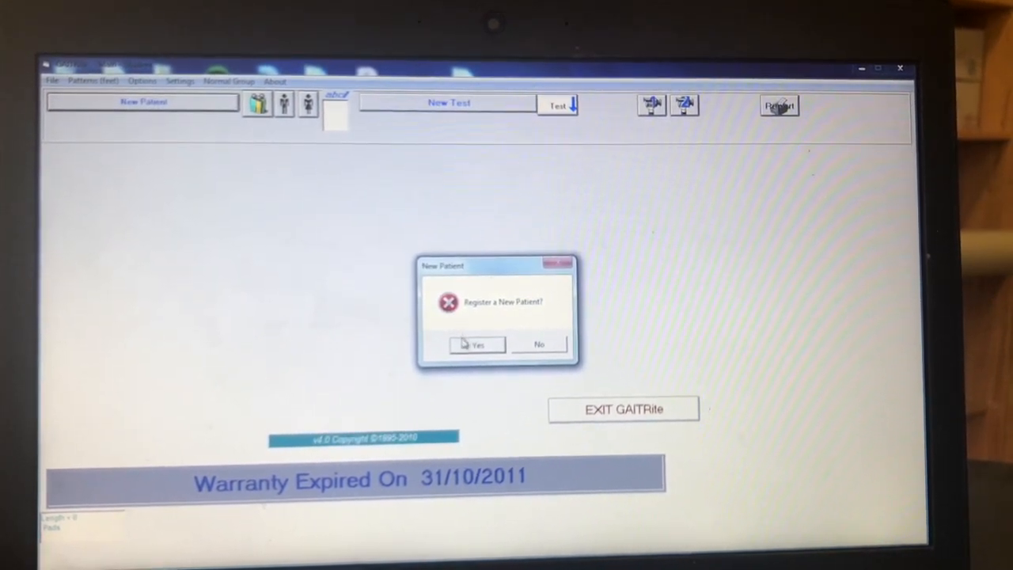
click(476, 345)
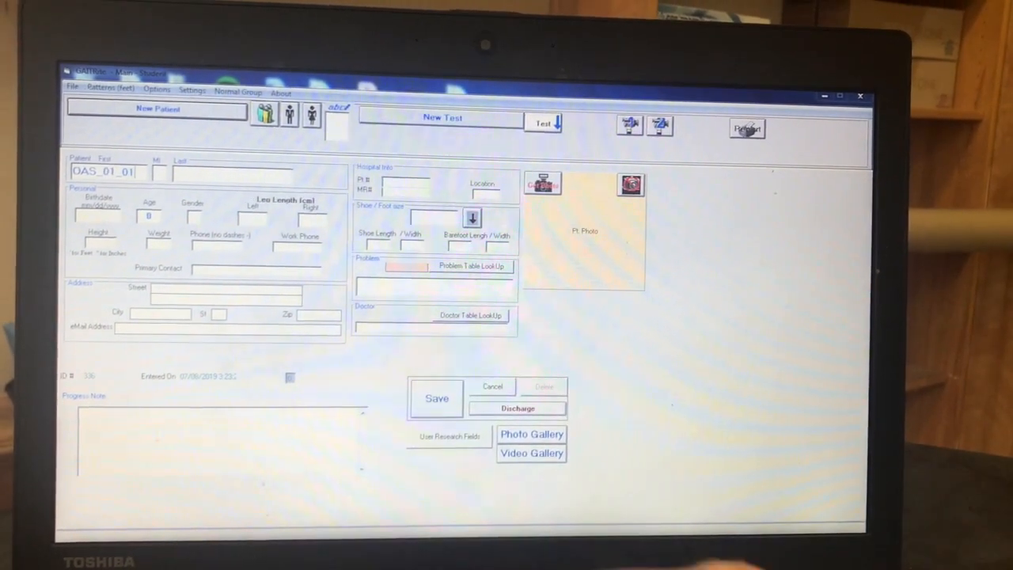
text(OAS_01_01)
click(194, 215)
text(F)
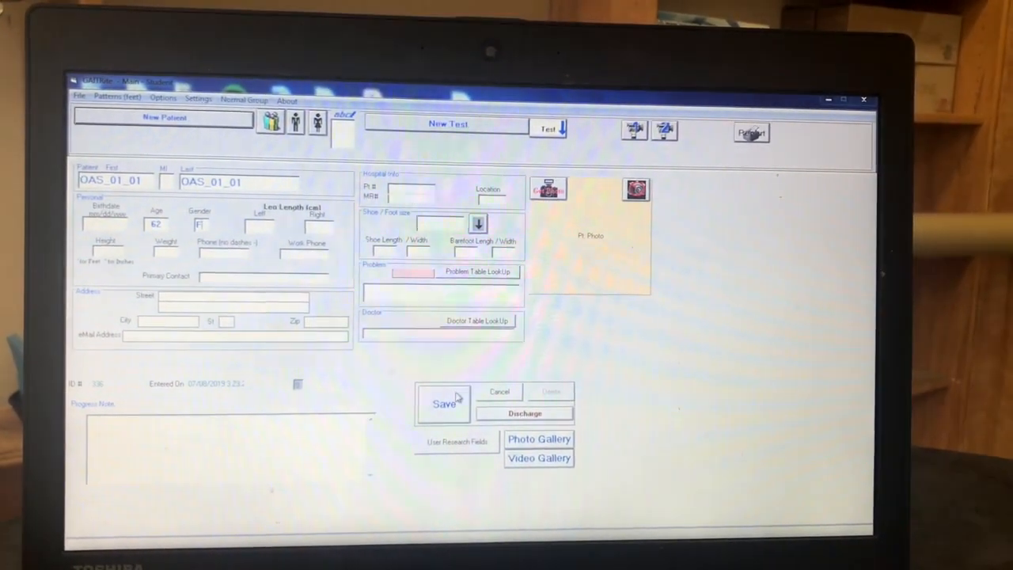
Step: Save patient OAS_01_01 and start a new test using the Heel Toe Gap 2 (toe in/out) pattern
click(443, 404)
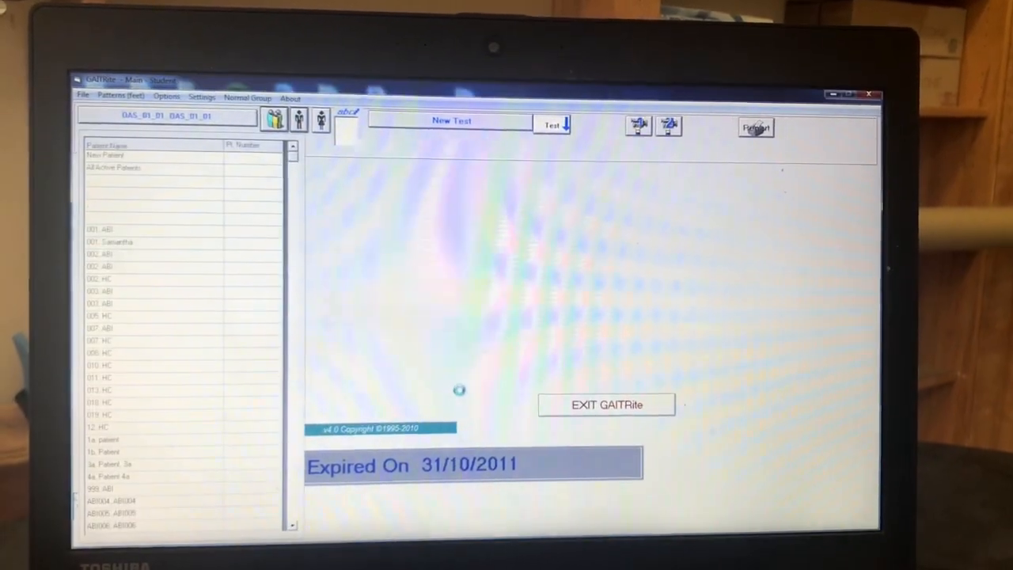
click(451, 120)
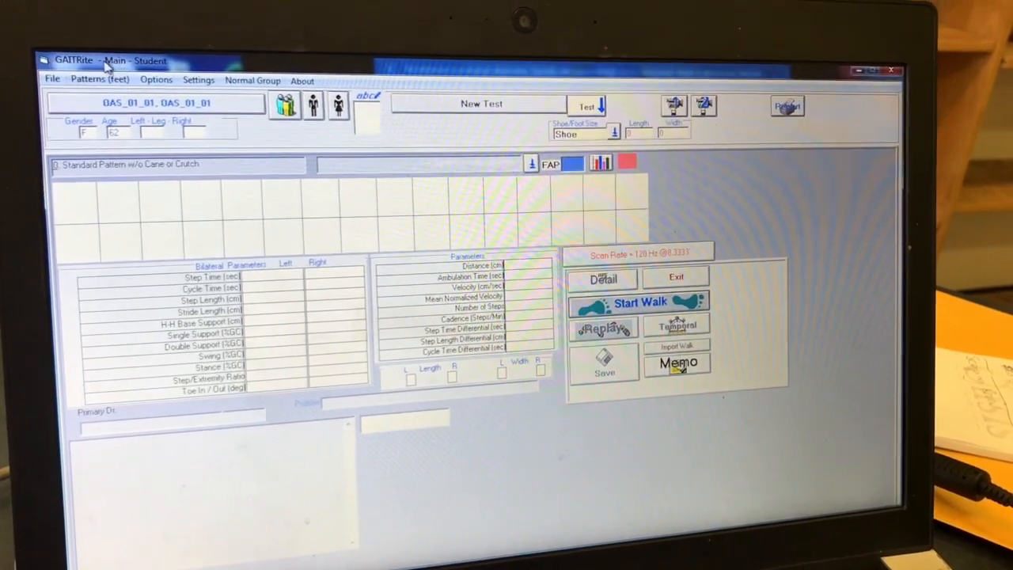
click(100, 79)
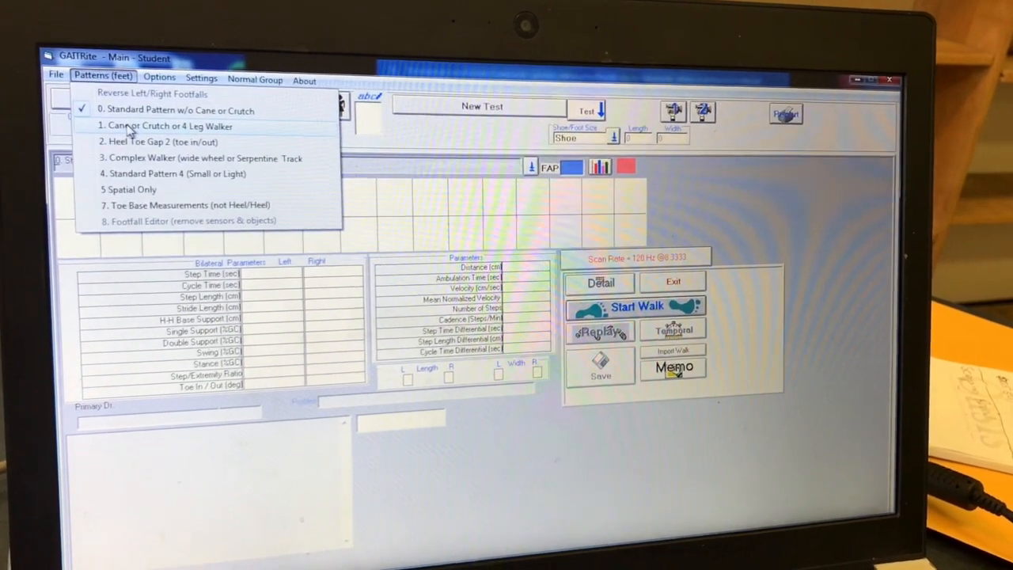
click(164, 127)
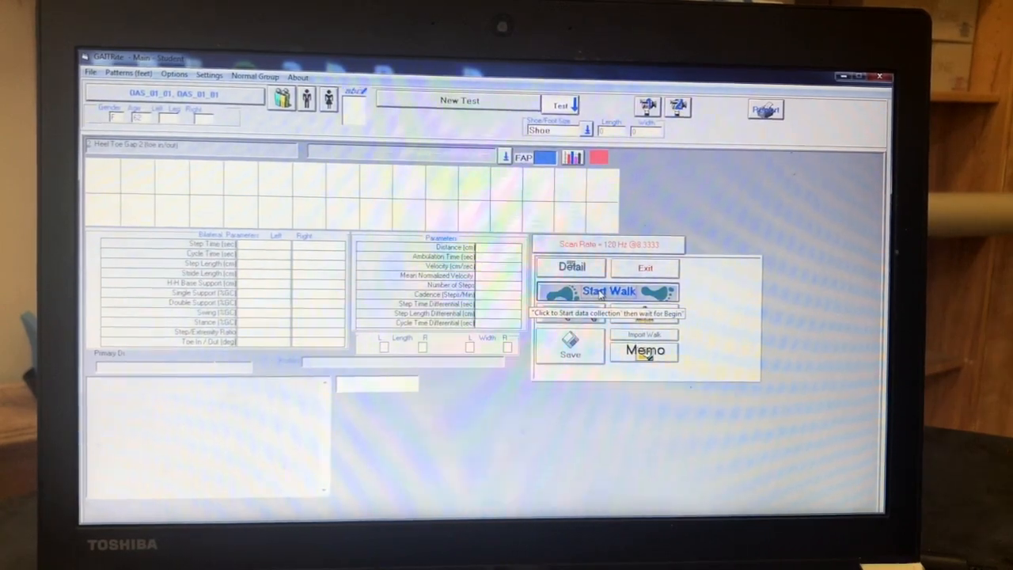
Step: Record a walk across the mat and bring up its footfalls for verification
click(608, 291)
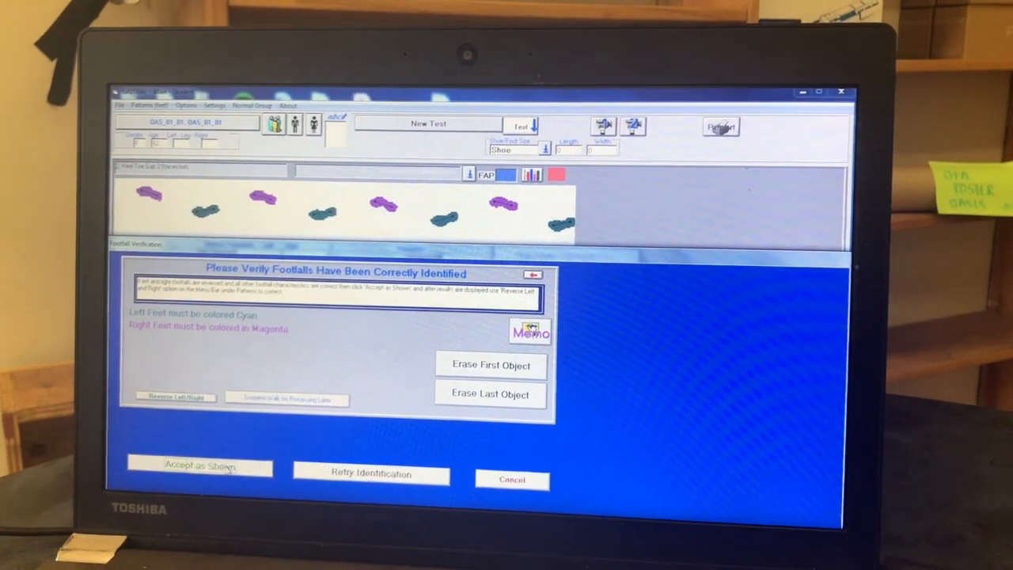
Step: Accept the first and second walks' footfalls and capture a third walk for verification
click(199, 465)
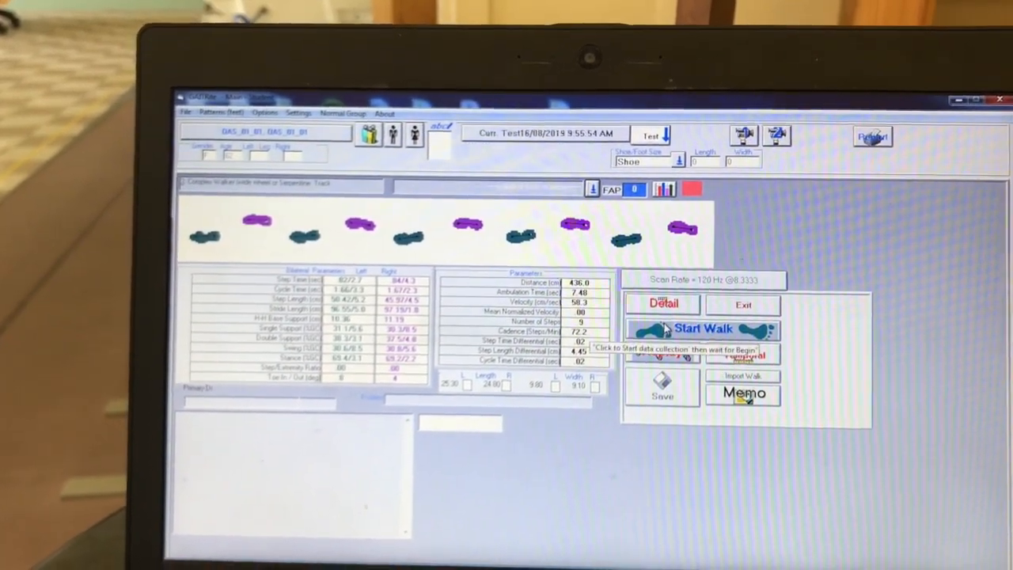
click(703, 328)
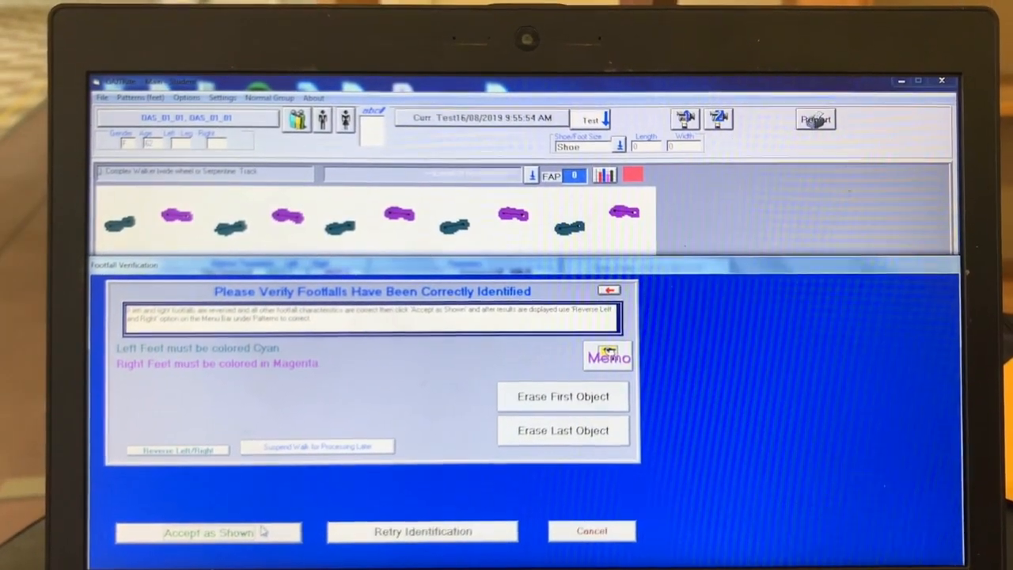
click(209, 532)
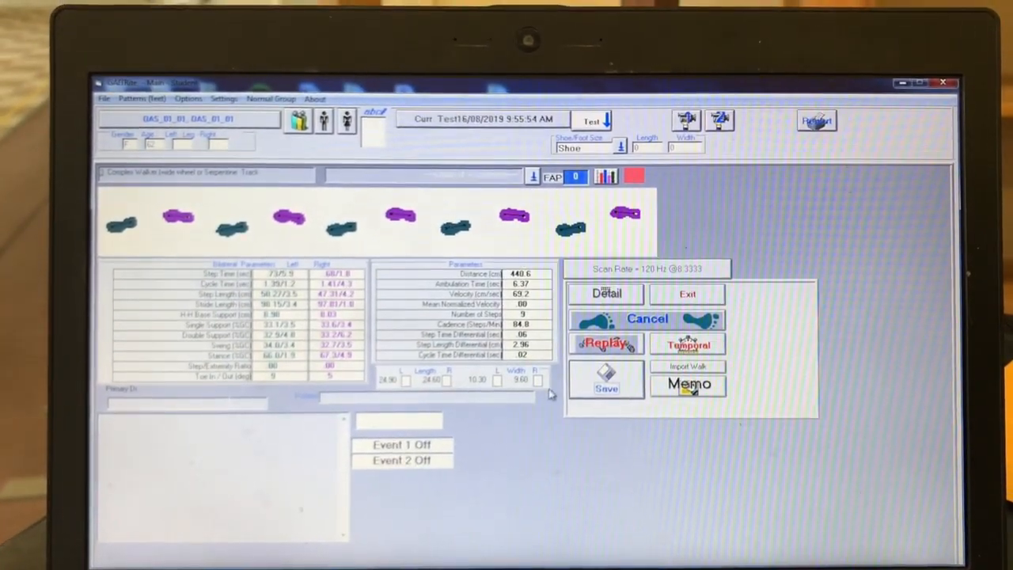
click(645, 318)
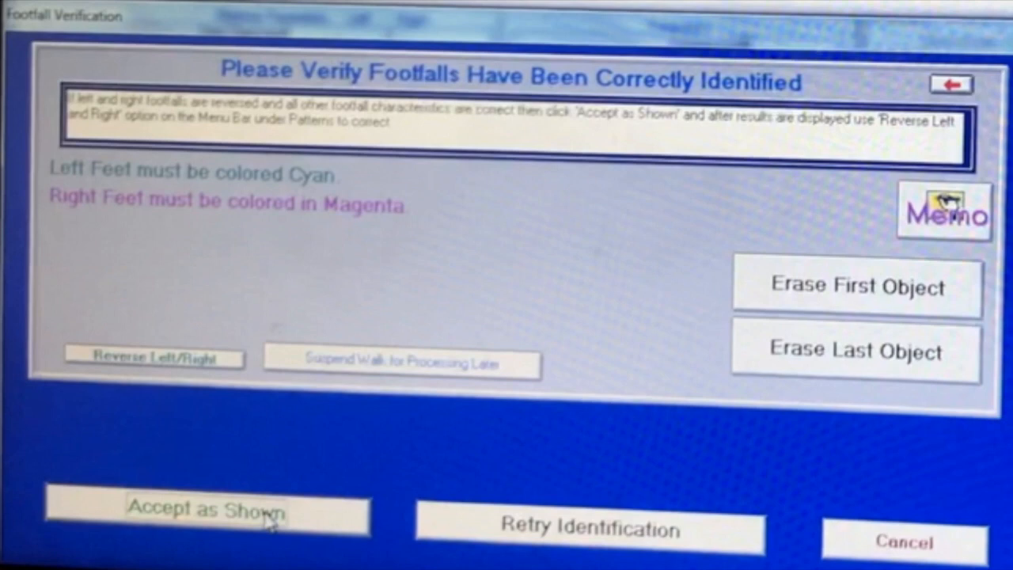
Step: Accept the third walk's footfalls past the truncated-feet warning and exit the walk results
click(206, 508)
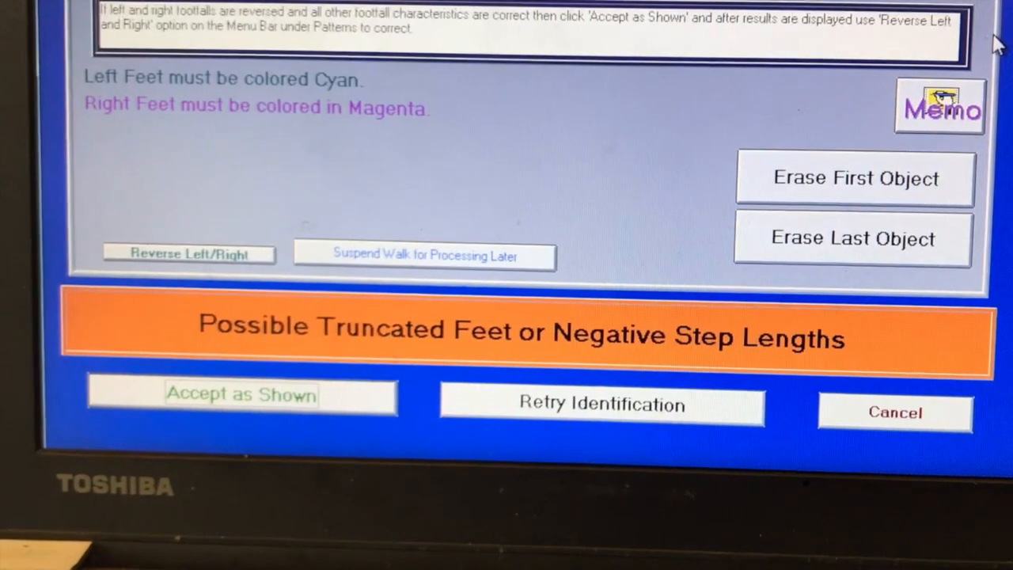
click(241, 396)
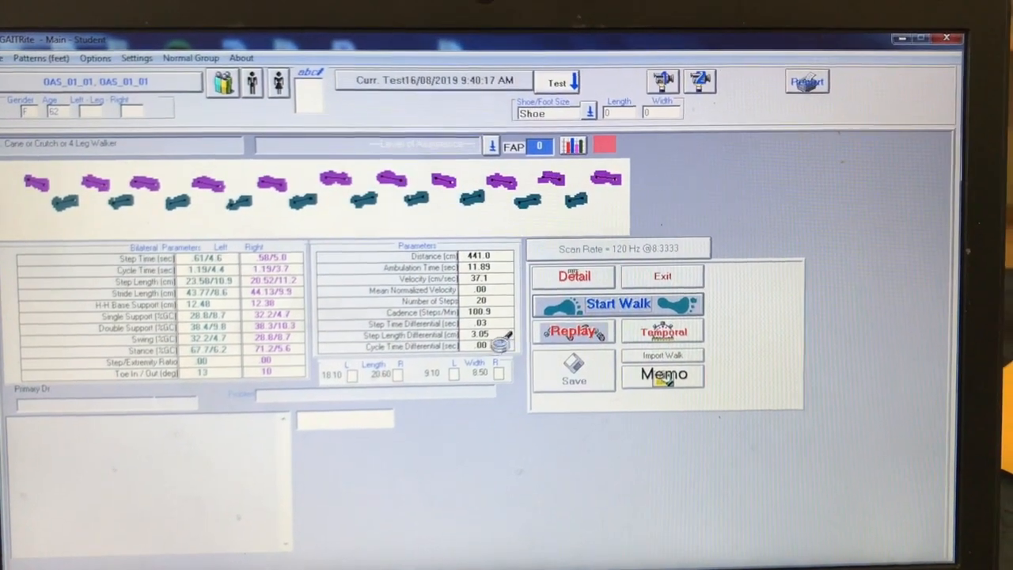
click(619, 304)
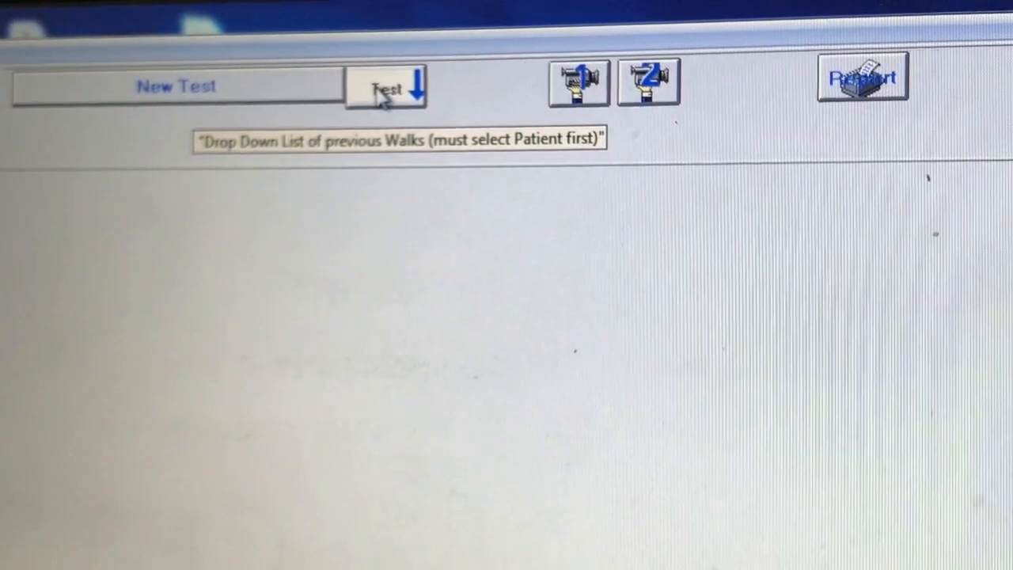
Step: Add the walks to the latest test so the 07/08/2019 grouped test appears in the list
click(386, 86)
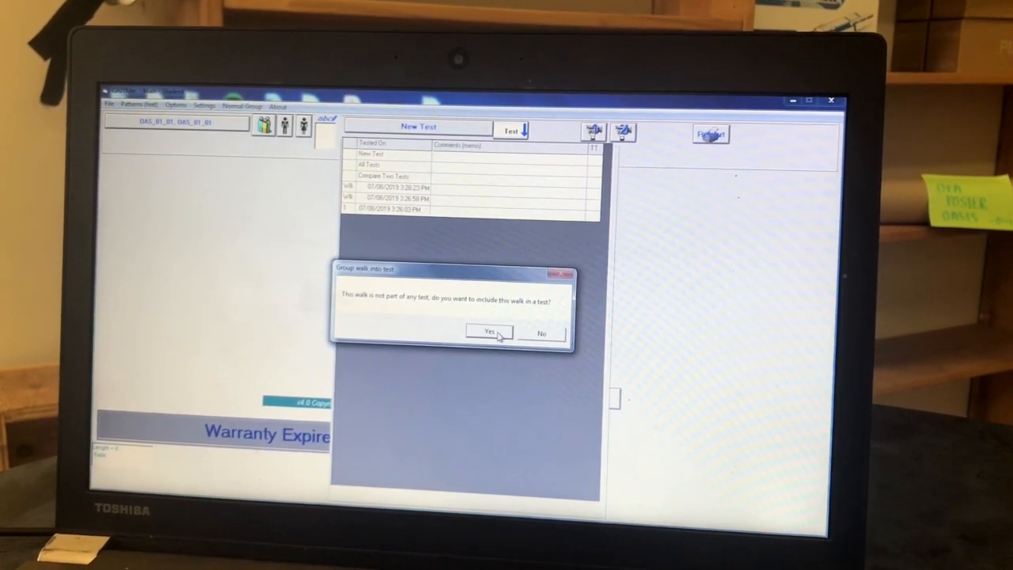
click(488, 332)
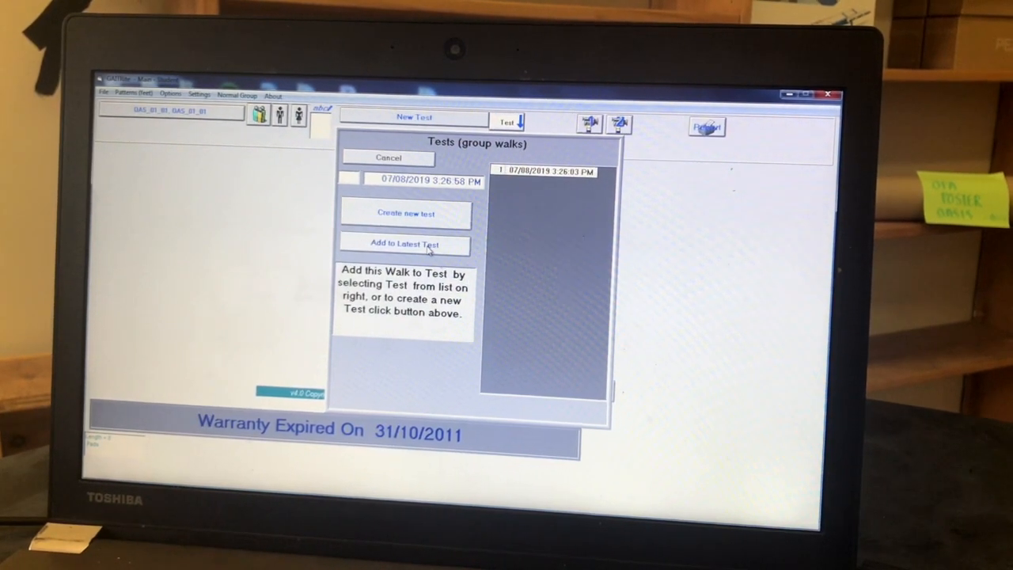
click(406, 244)
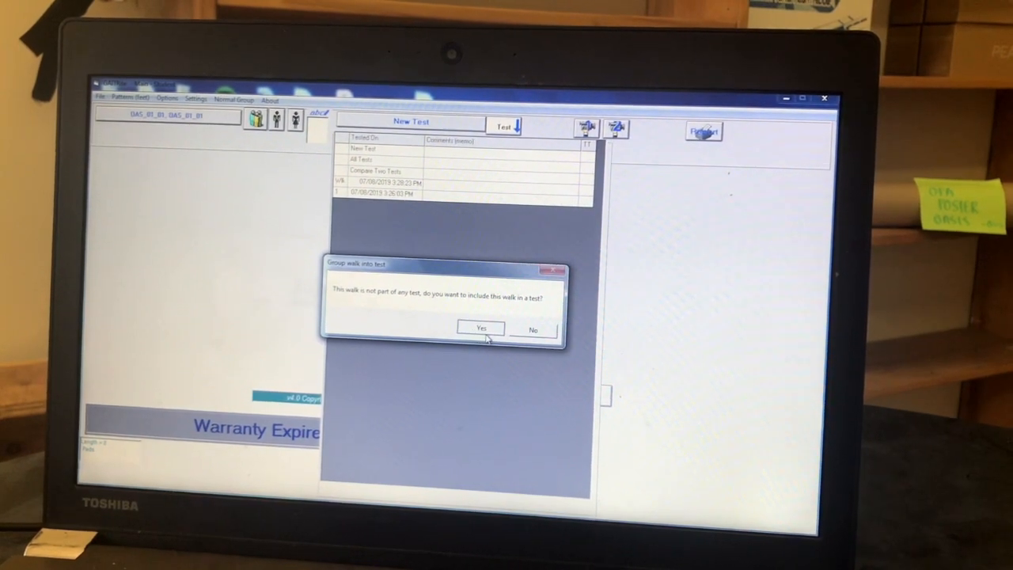
click(480, 328)
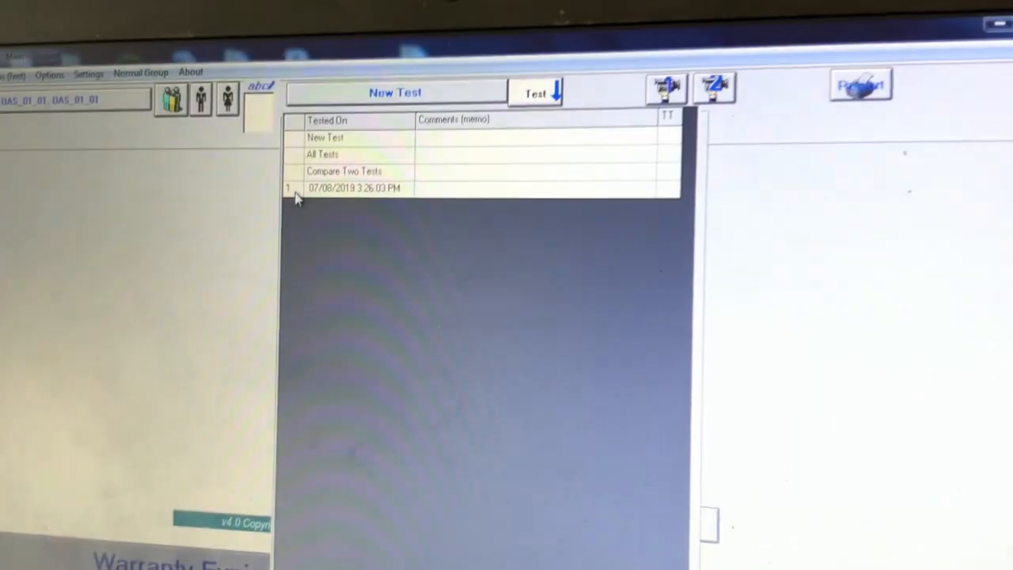
Step: Open Test #1 from 07/08/2019 showing its averaged parameters (65.1 cm/sec velocity) and walks
click(355, 187)
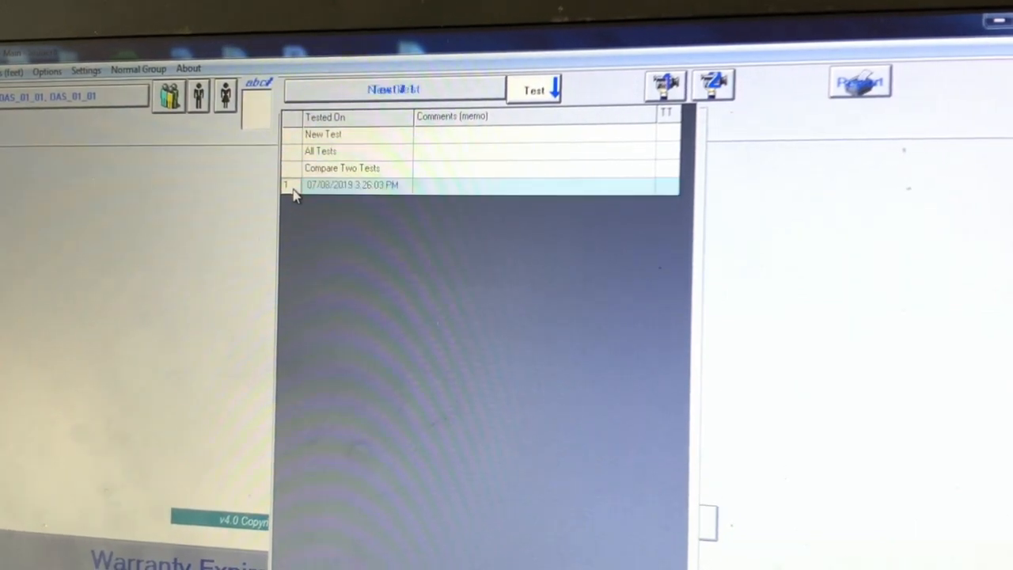
double_click(351, 184)
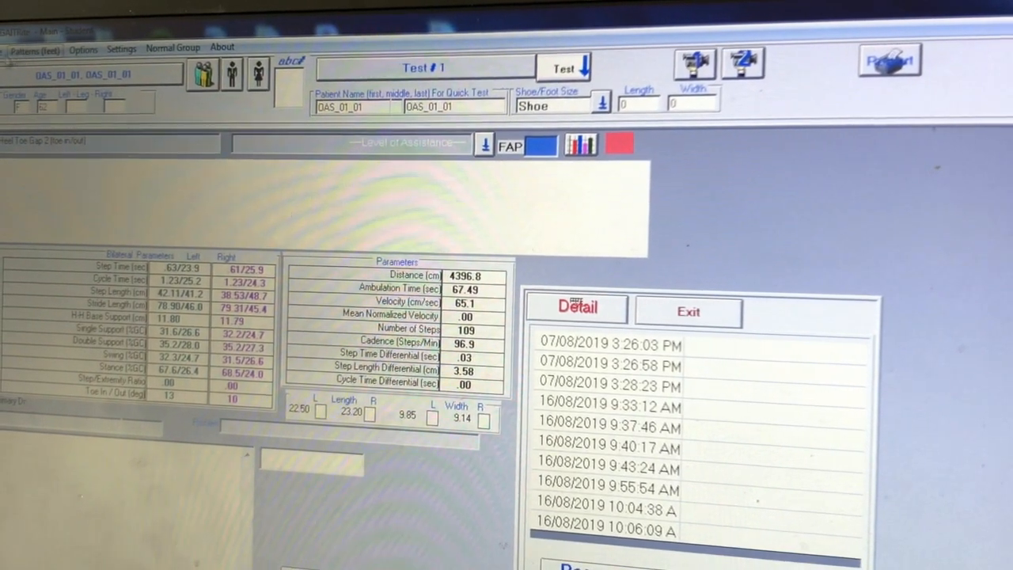
click(38, 47)
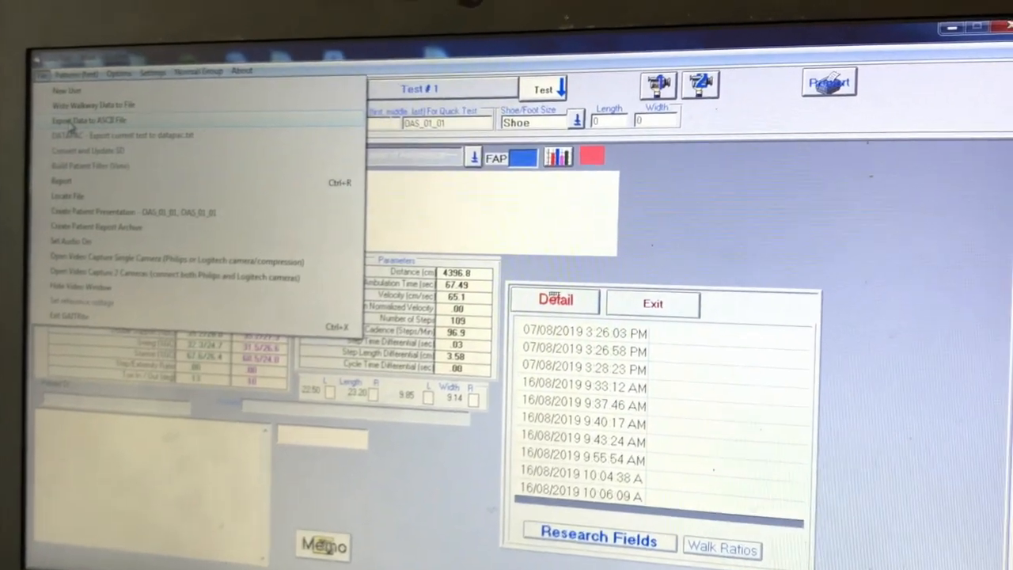
Step: Export all patient, test and footfall data fields for the test and send them to Excel
click(87, 121)
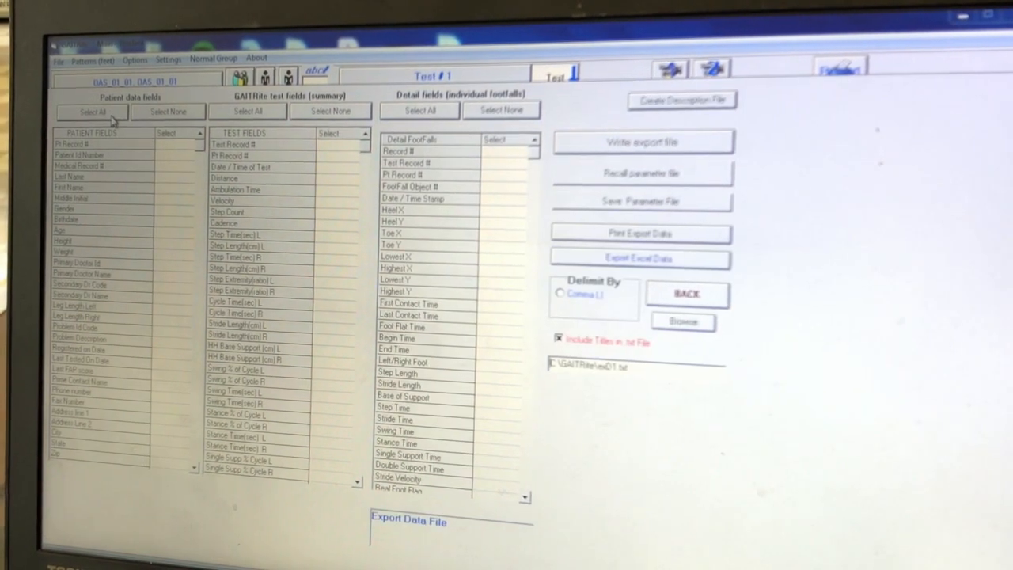
click(92, 111)
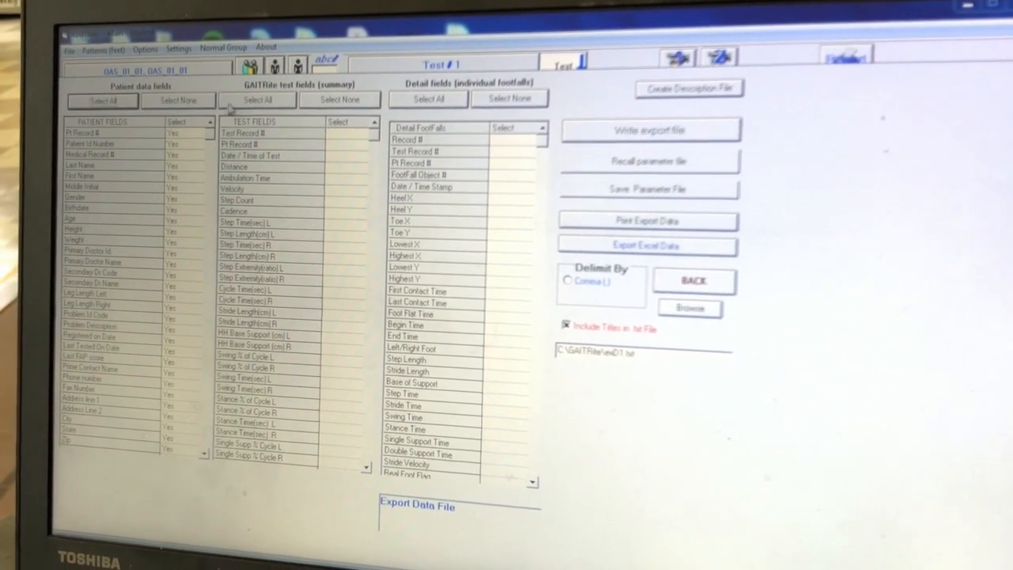
click(256, 97)
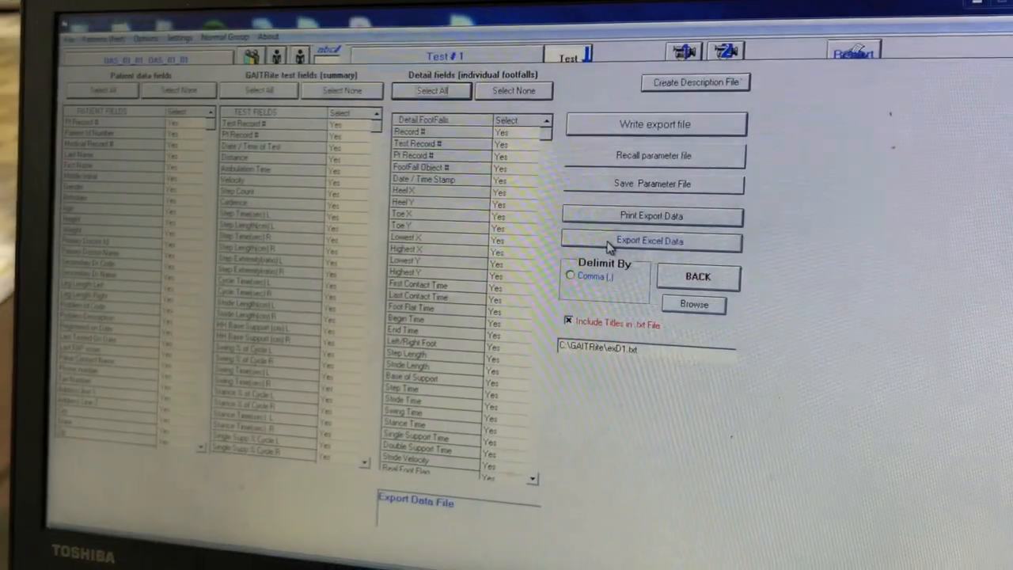
click(649, 240)
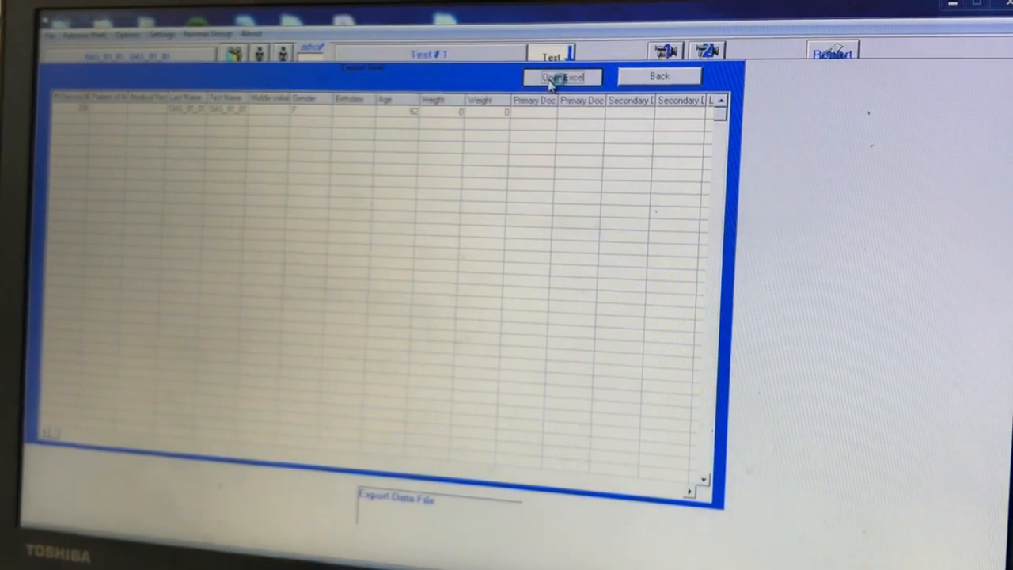
click(561, 76)
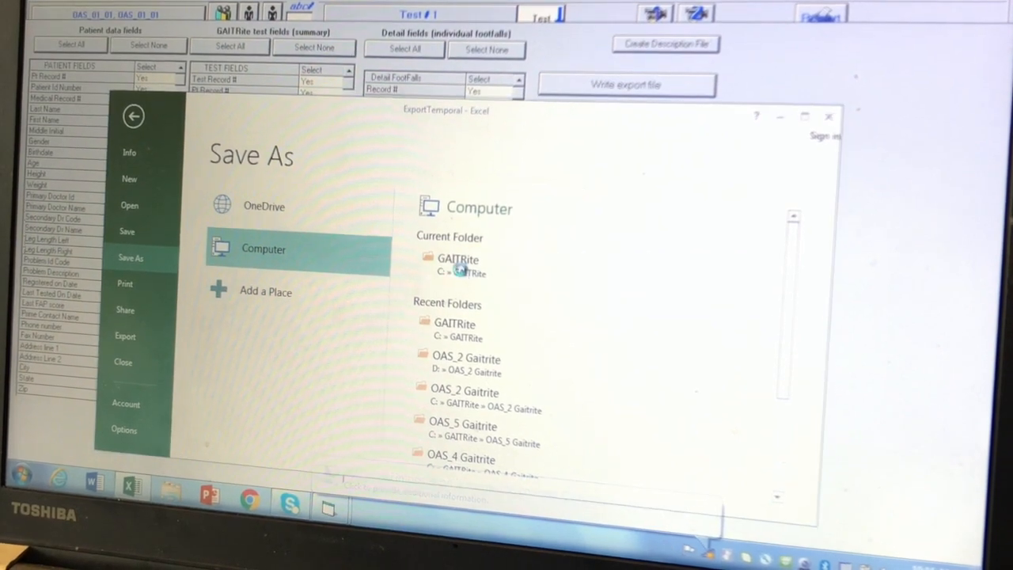
Step: Save the exported data as Excel workbook 'OAS' in the GAITRite folder
click(457, 259)
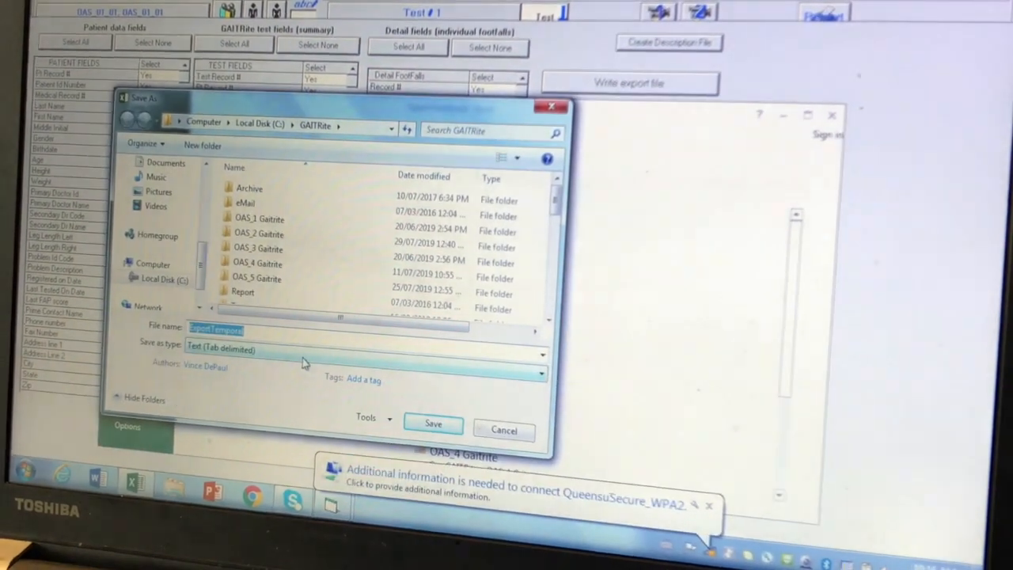
click(541, 350)
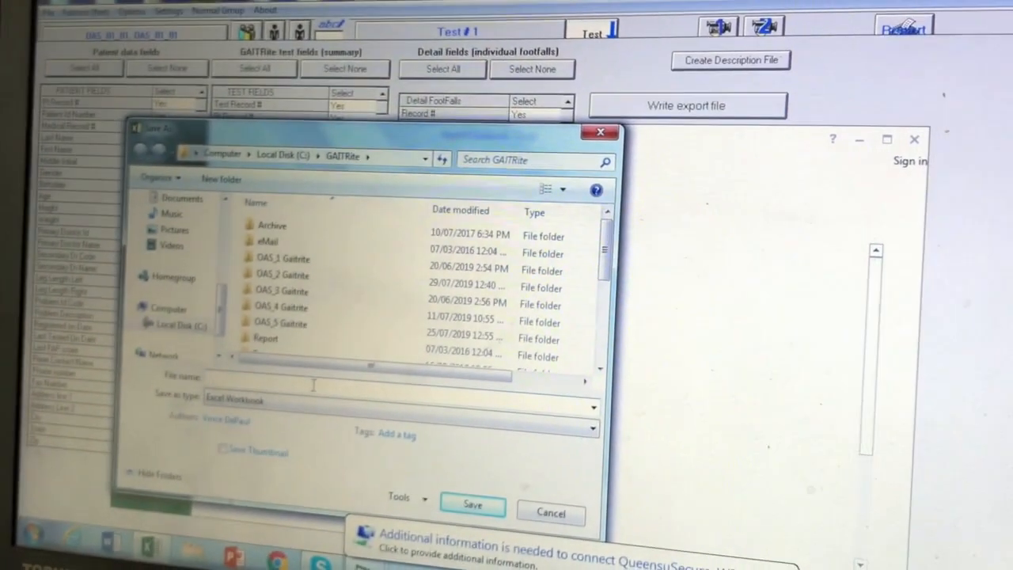
text(OAS)
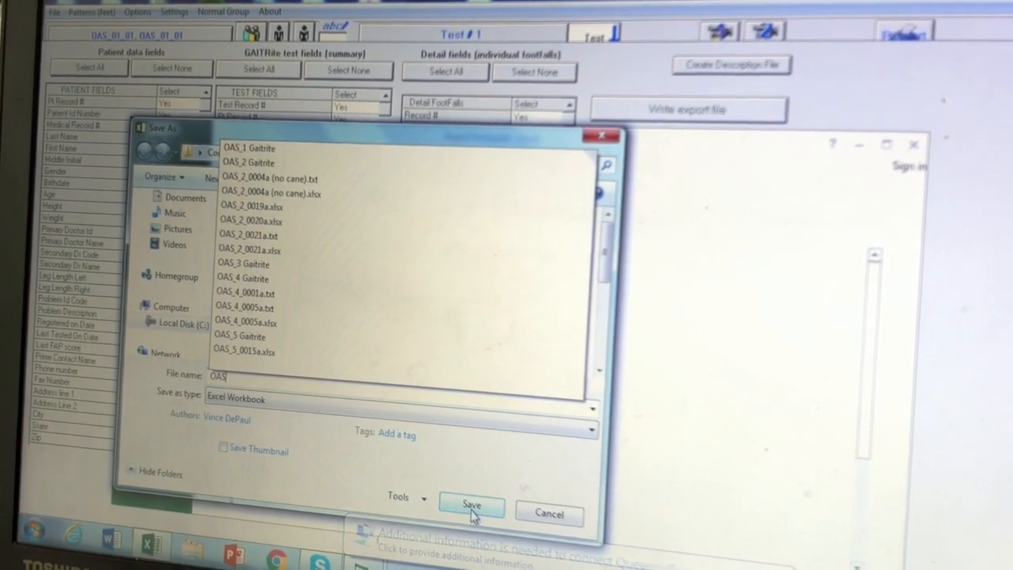
click(472, 505)
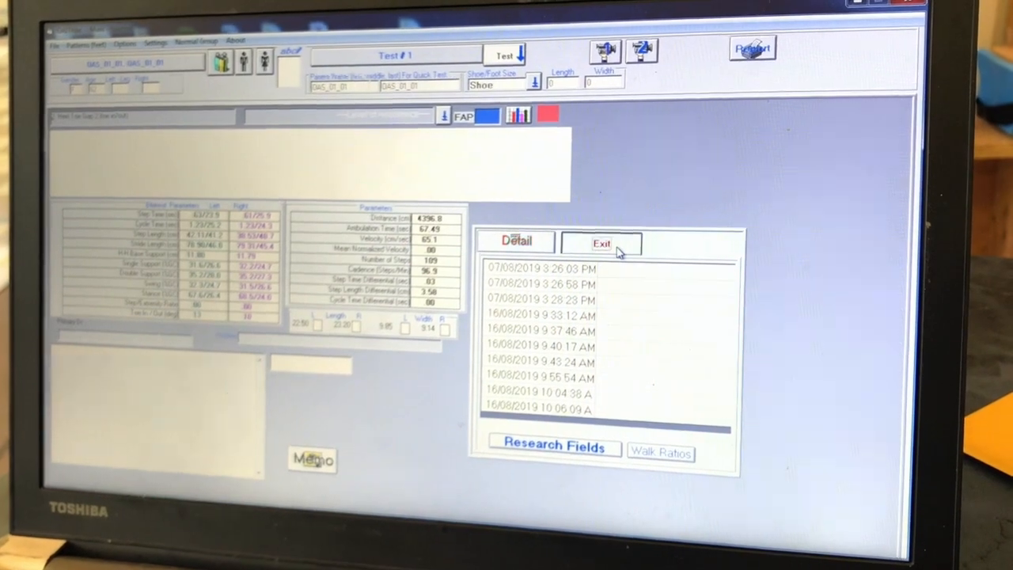
Step: Exit Test #1 and confirm registering a new patient to get a blank form
click(602, 243)
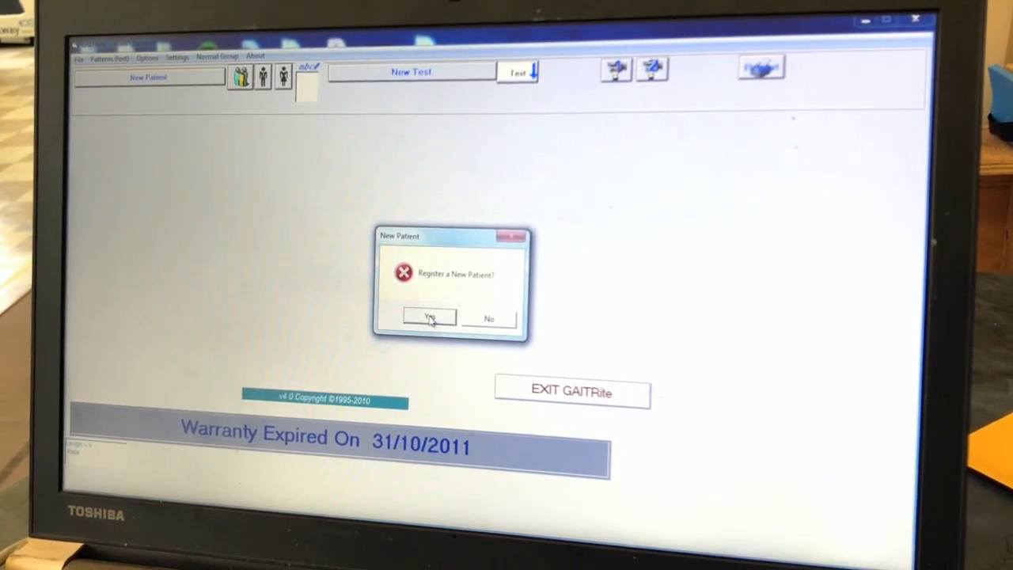
click(429, 317)
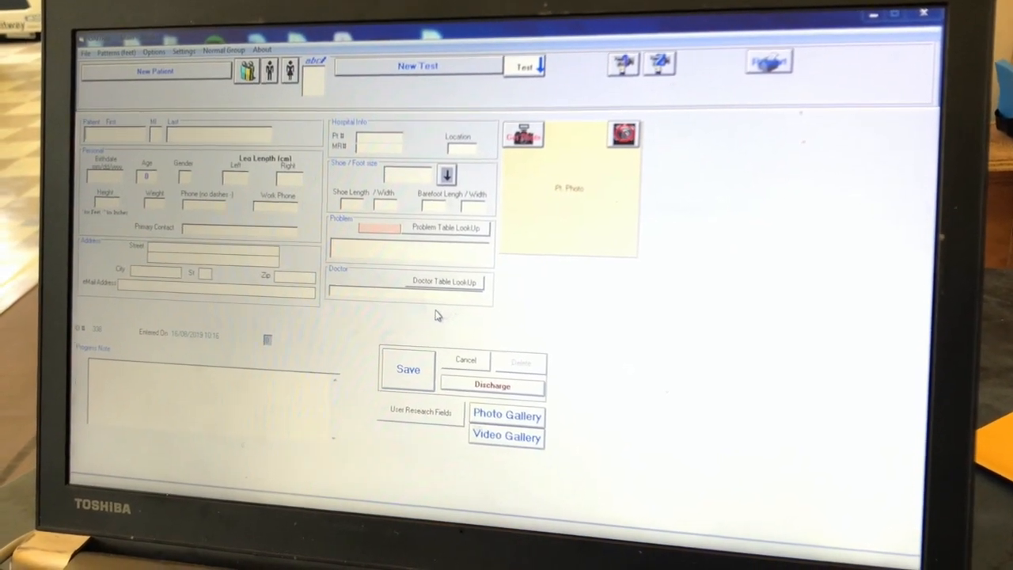